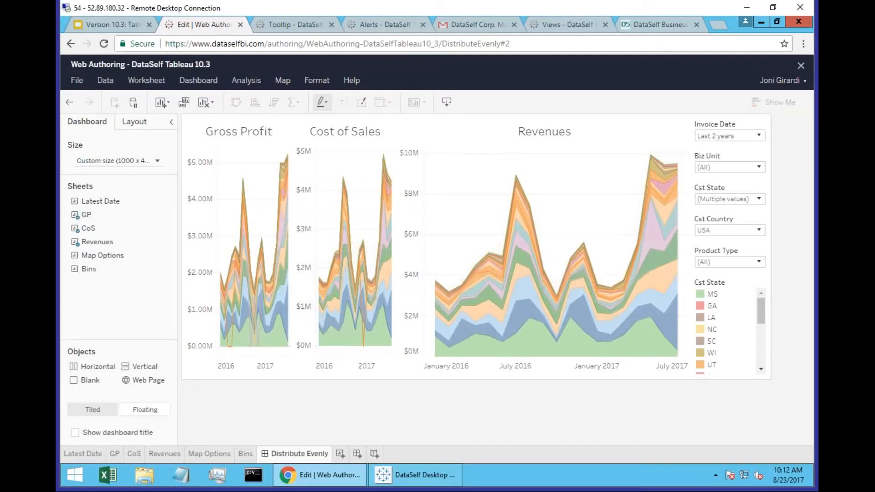
pyautogui.moveTo(263, 273)
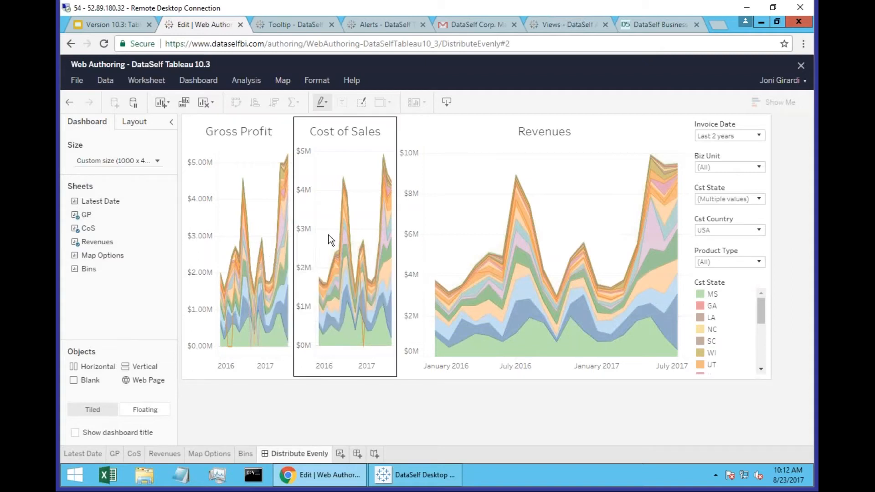
pyautogui.moveTo(246, 217)
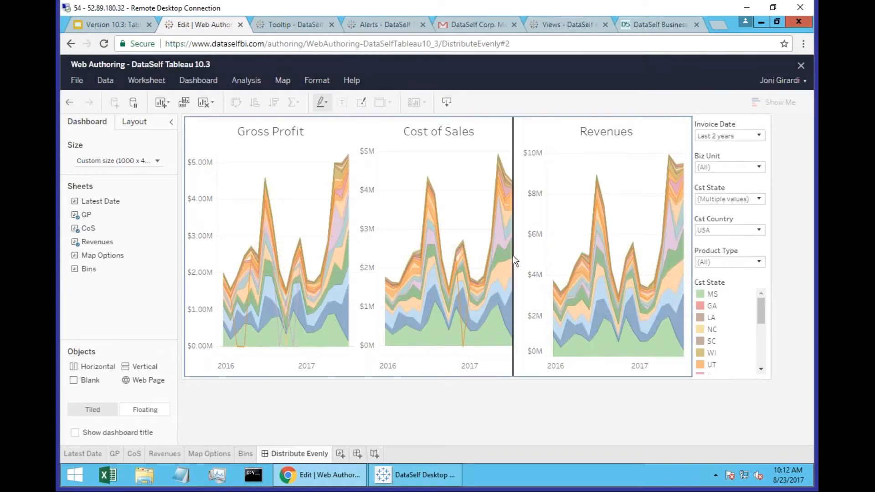
# Return to the dashboard and distribute the Gross Profit, Cost of Sales and Revenues charts evenly
pyautogui.moveTo(512, 249); pyautogui.dragTo(357, 249)
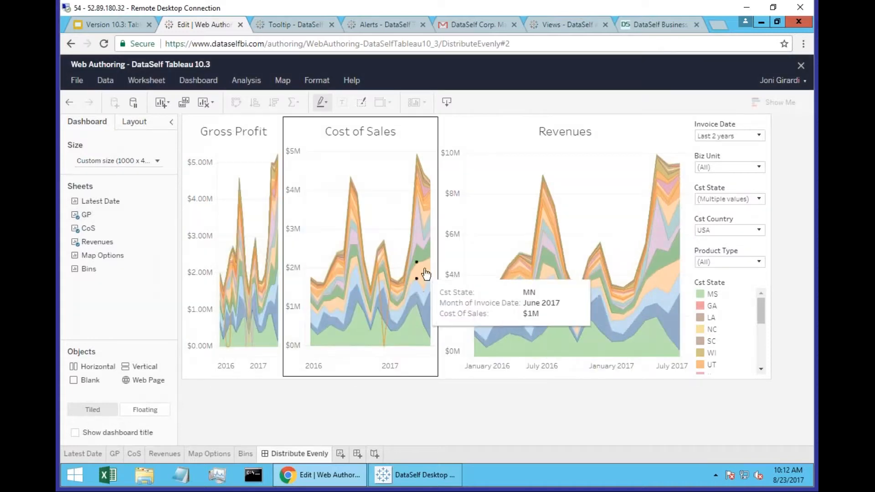
pyautogui.moveTo(413, 261)
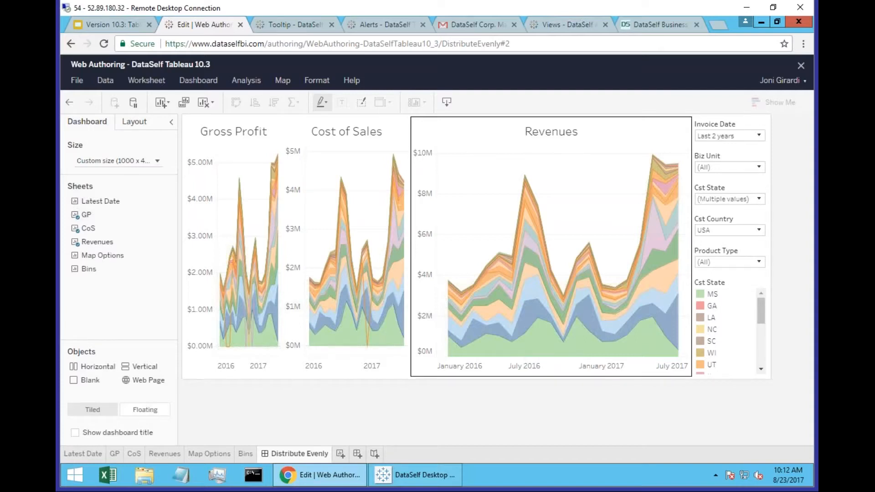
pyautogui.moveTo(400, 231)
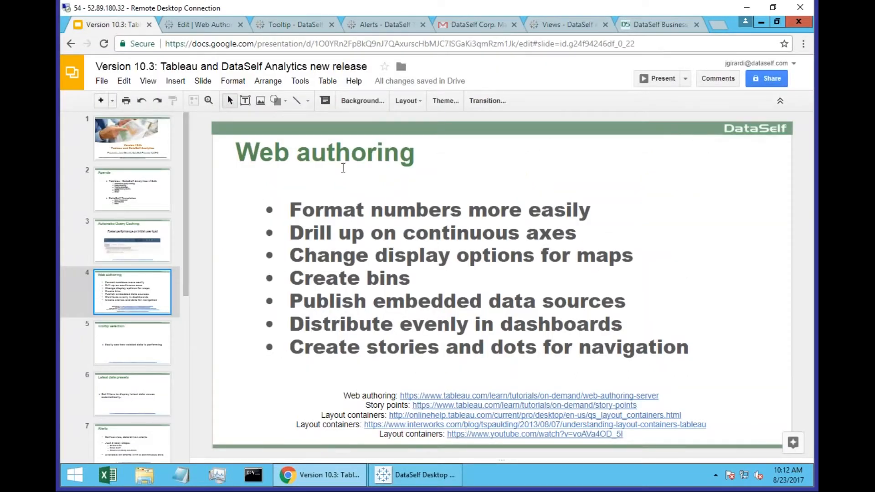
pyautogui.click(201, 24)
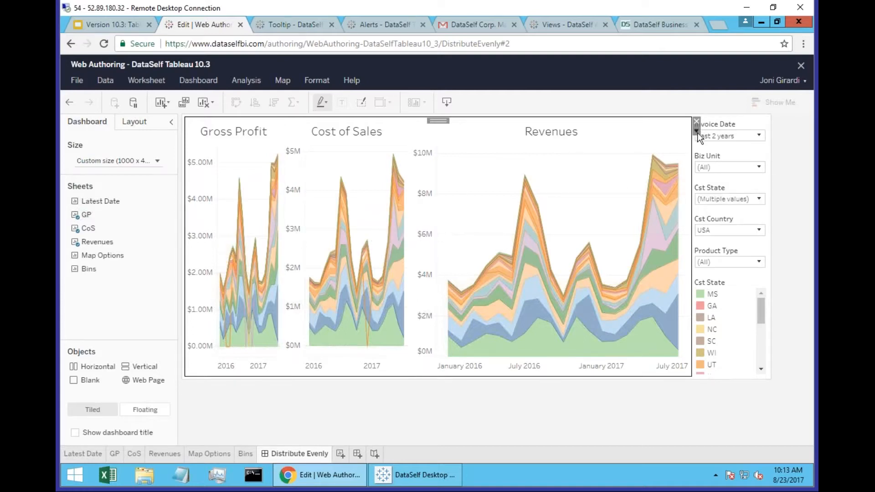
pyautogui.click(697, 123)
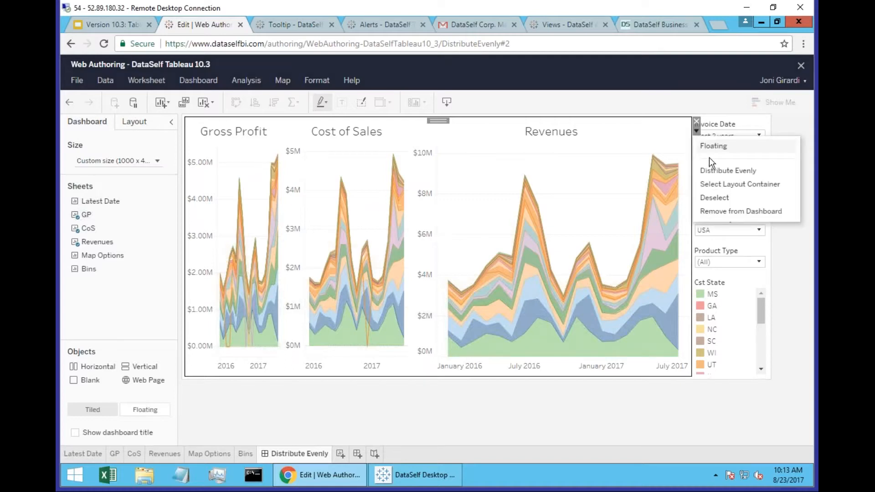
pyautogui.click(728, 170)
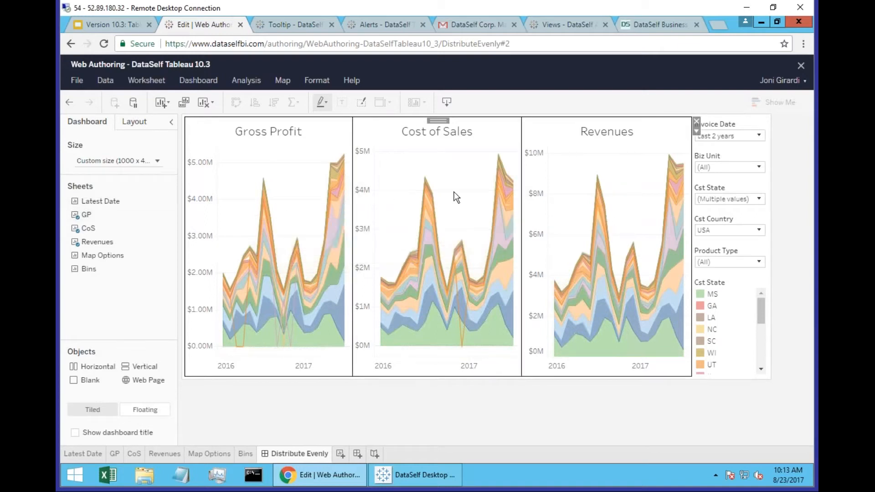
pyautogui.moveTo(316, 305)
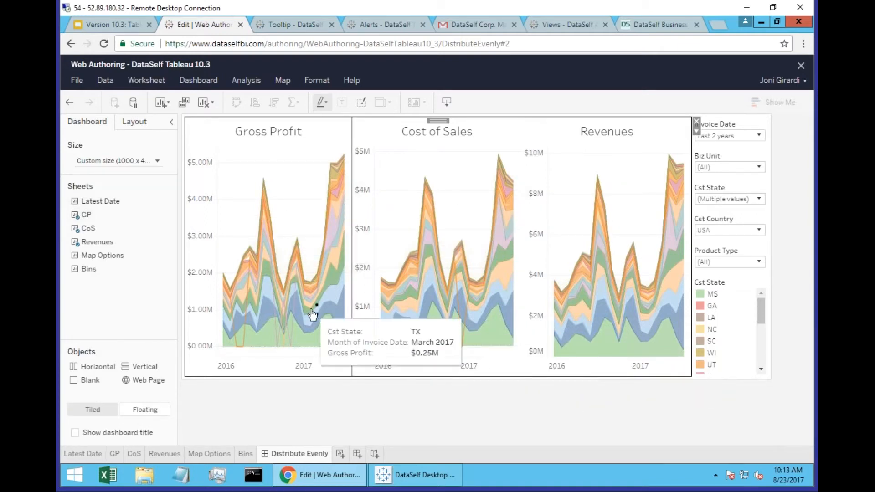
pyautogui.moveTo(333, 416)
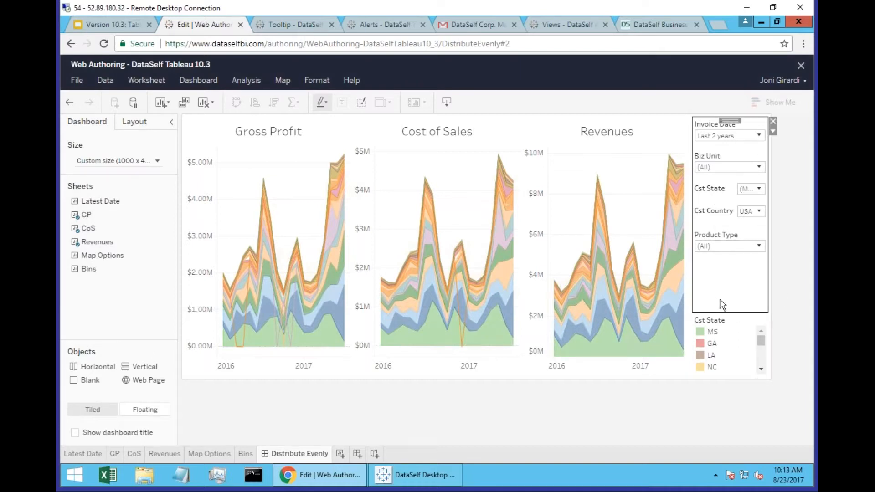
# Bring up the options menu of the Invoice Date to Product Type filter container
pyautogui.click(774, 124)
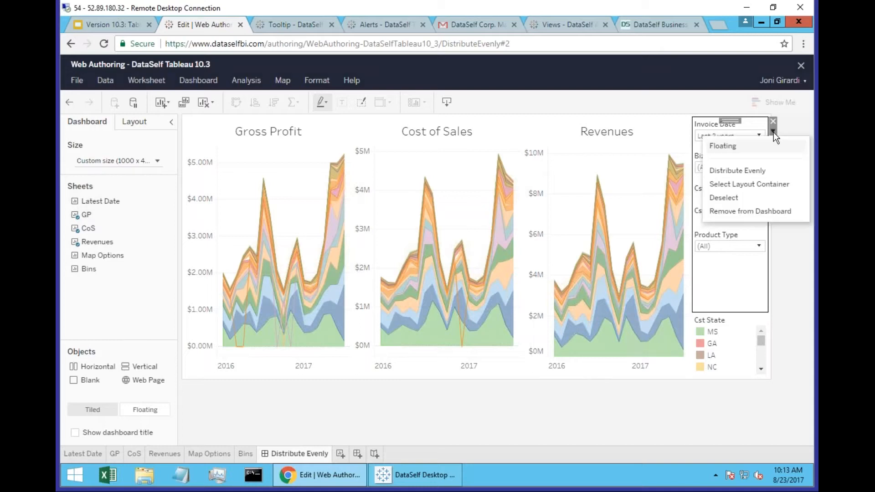
pyautogui.moveTo(756, 172)
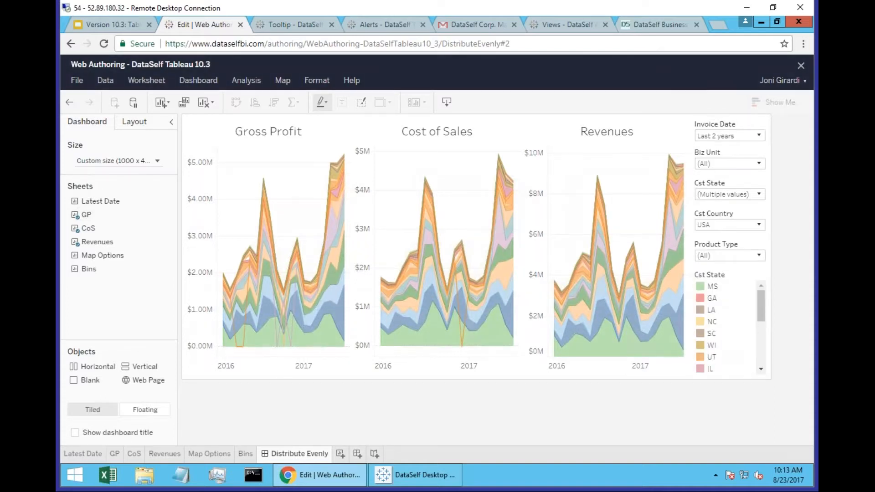
pyautogui.moveTo(789, 257)
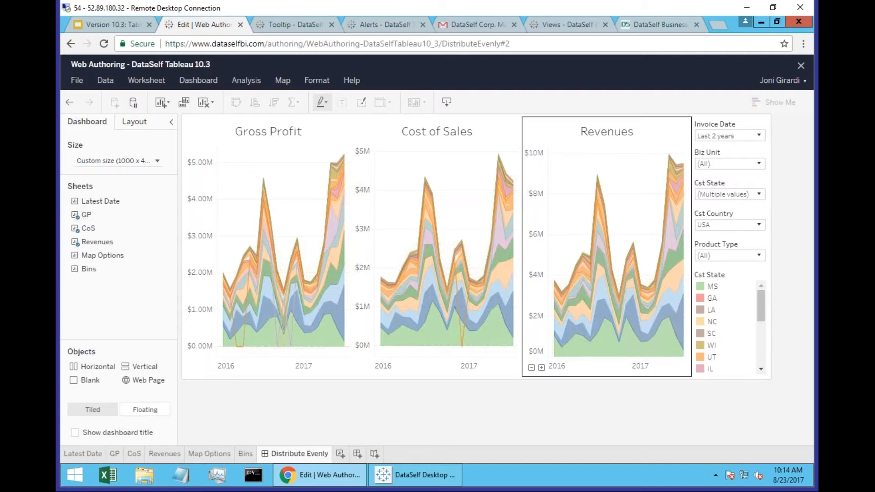
# Deselect the Revenues chart on the dashboard
pyautogui.click(497, 430)
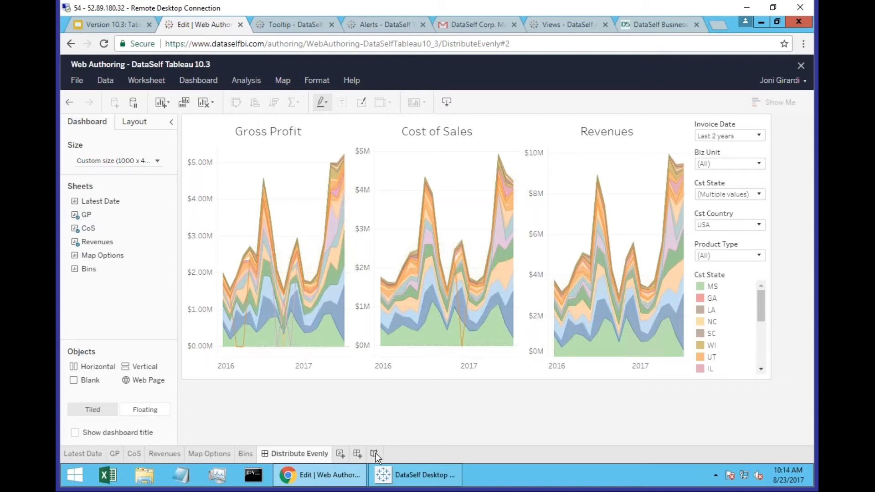
pyautogui.moveTo(359, 460)
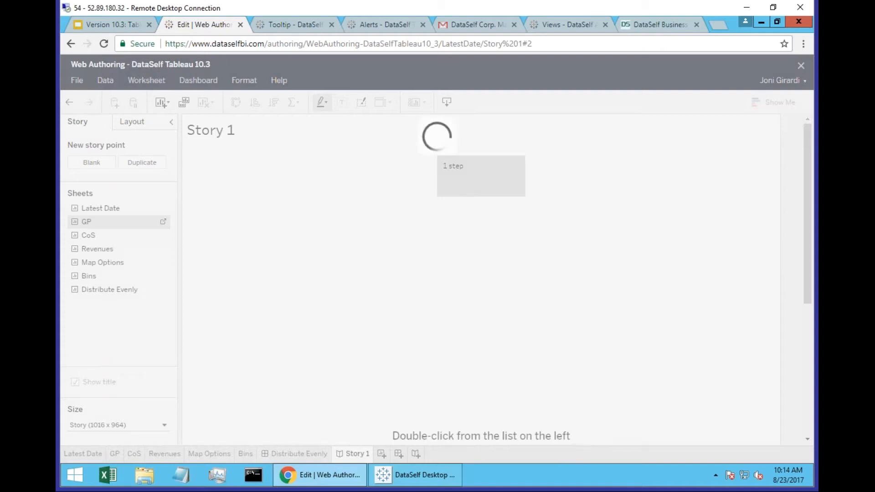
# Put the GP sheet in the first story point, enter '400', and add CoS to the second
pyautogui.doubleClick(87, 221)
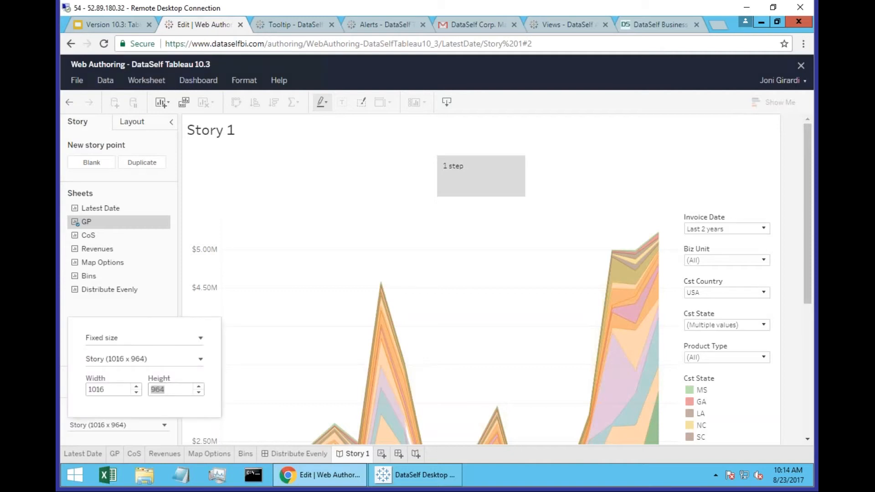
pyautogui.write('400')
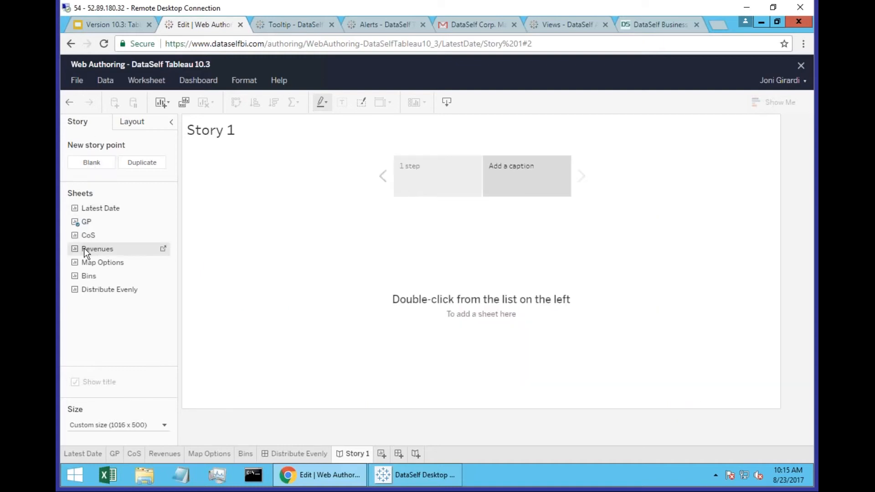
pyautogui.moveTo(88, 236)
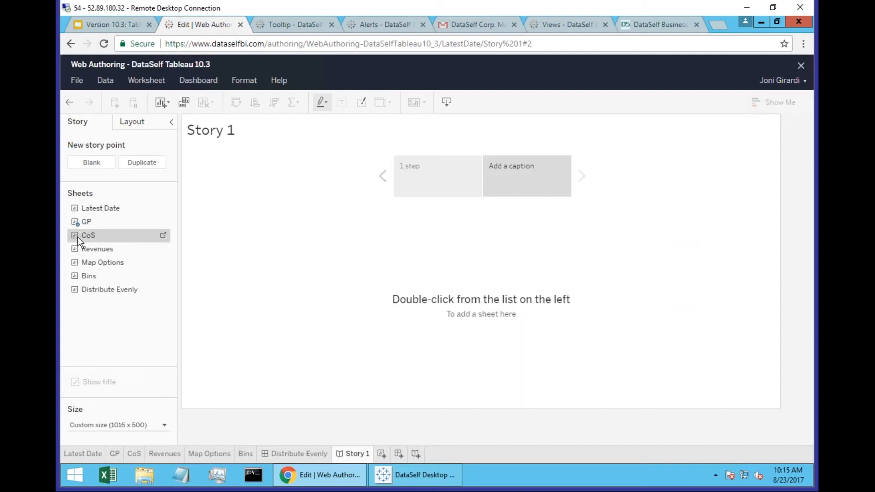
pyautogui.doubleClick(88, 235)
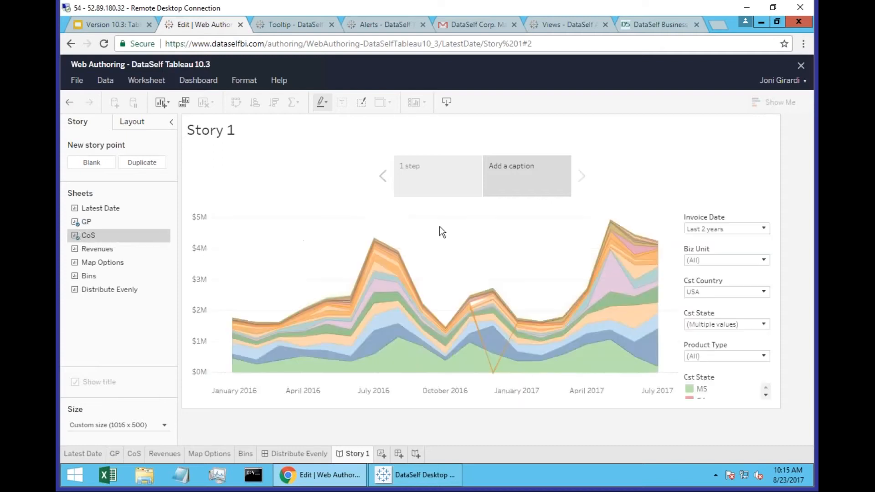
# Caption the second point 'CoS' and add a blank third point holding Map Options
pyautogui.click(526, 176)
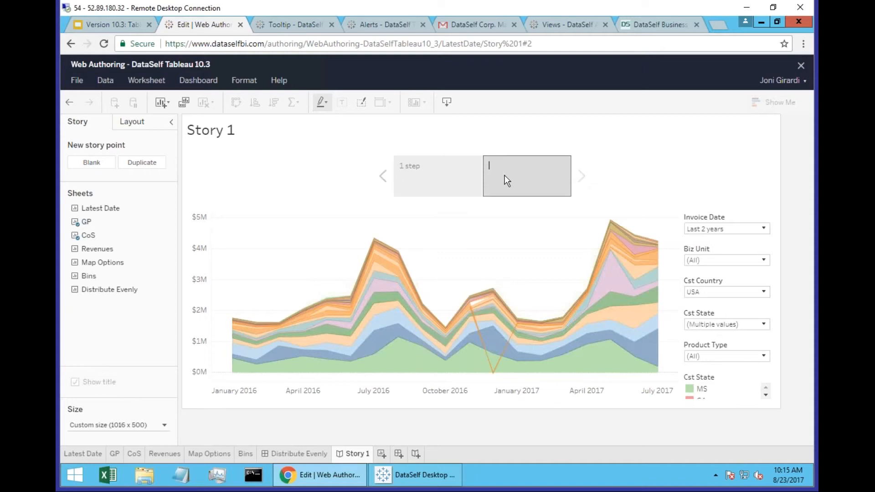
pyautogui.write('CoS')
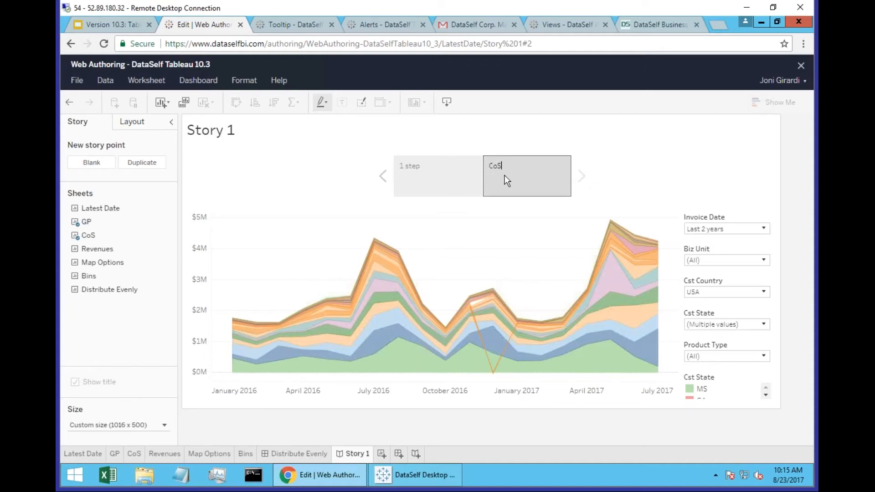
pyautogui.click(91, 162)
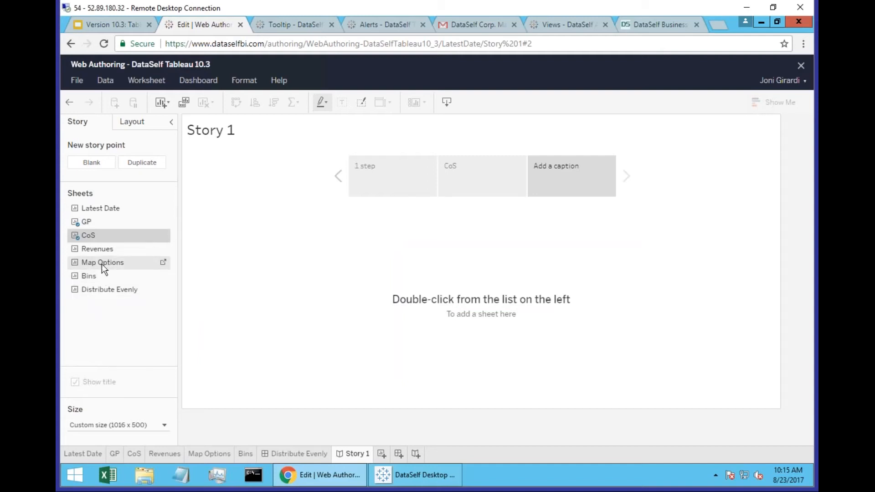
pyautogui.doubleClick(102, 262)
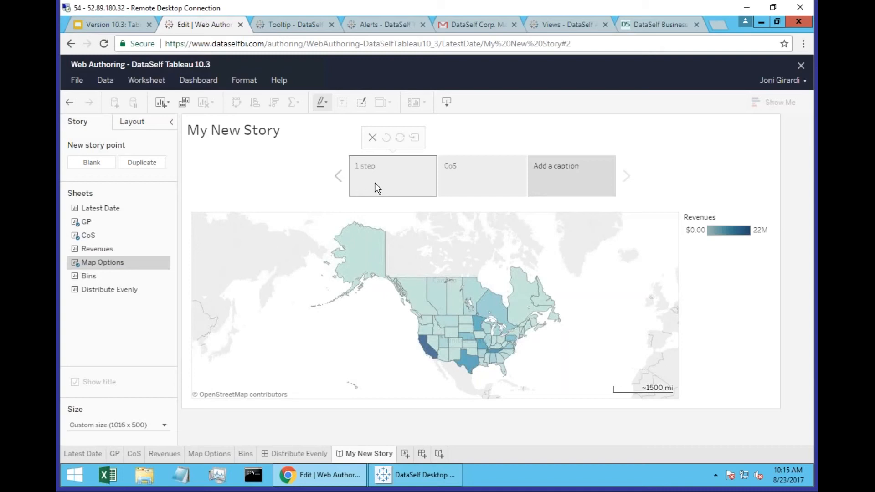
# Browse the first, third and first story points, then show the navigator style options
pyautogui.click(85, 222)
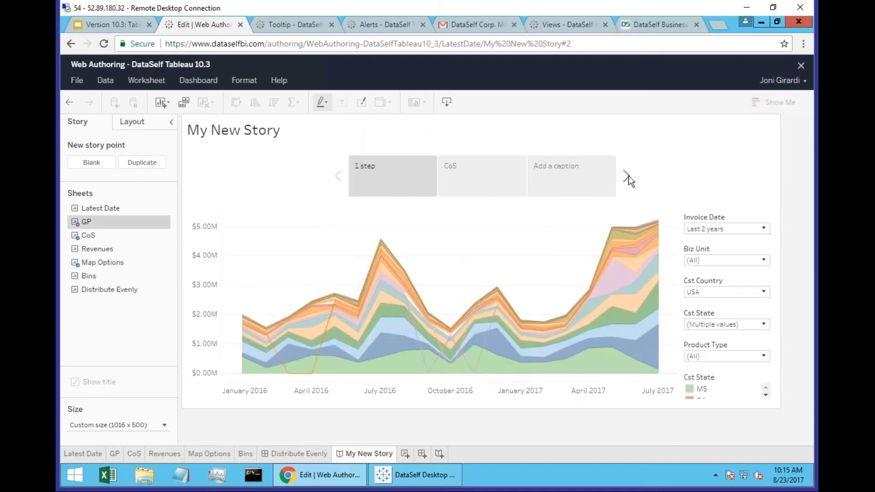
pyautogui.click(102, 263)
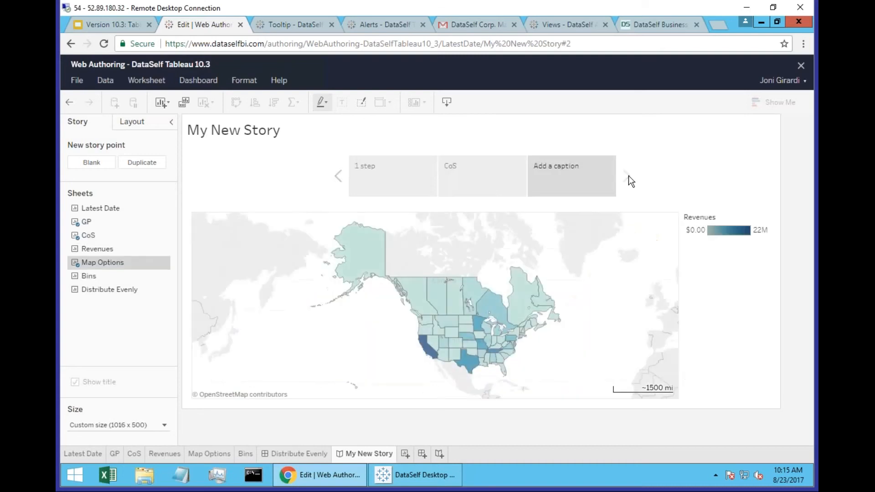
pyautogui.click(87, 235)
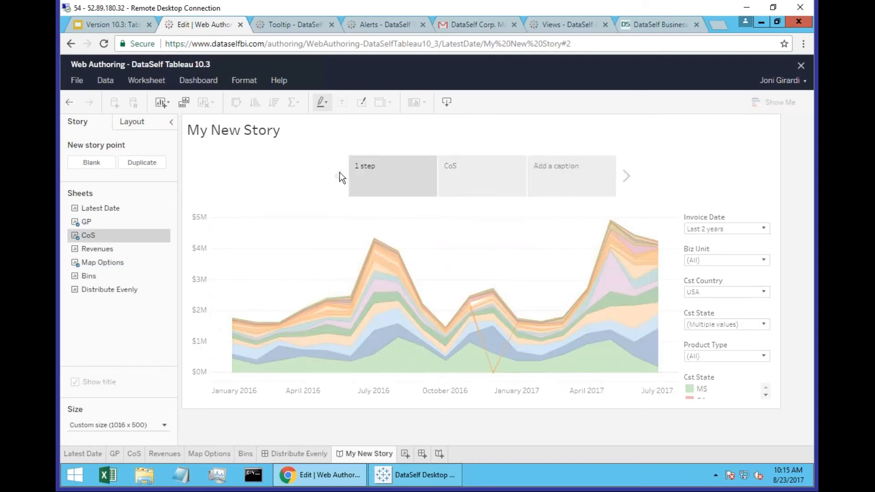
pyautogui.click(132, 121)
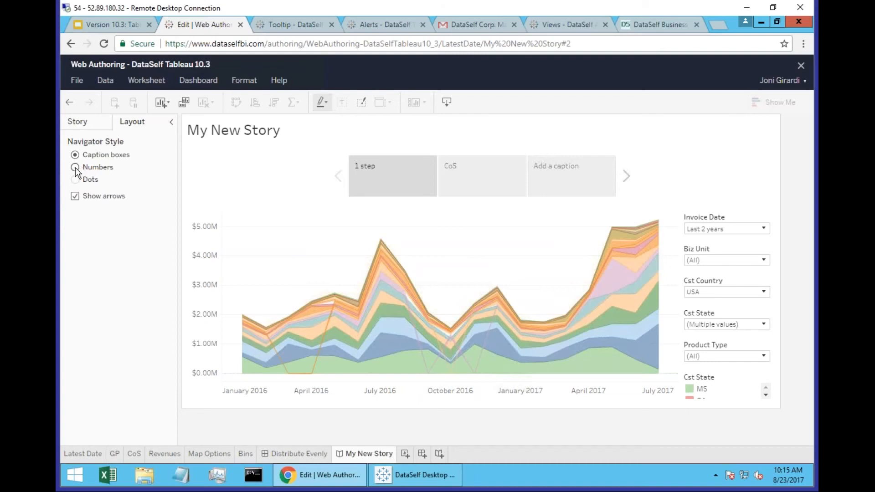
# Set the story navigator style to Numbers, view point 3, then switch to Dots
pyautogui.click(75, 167)
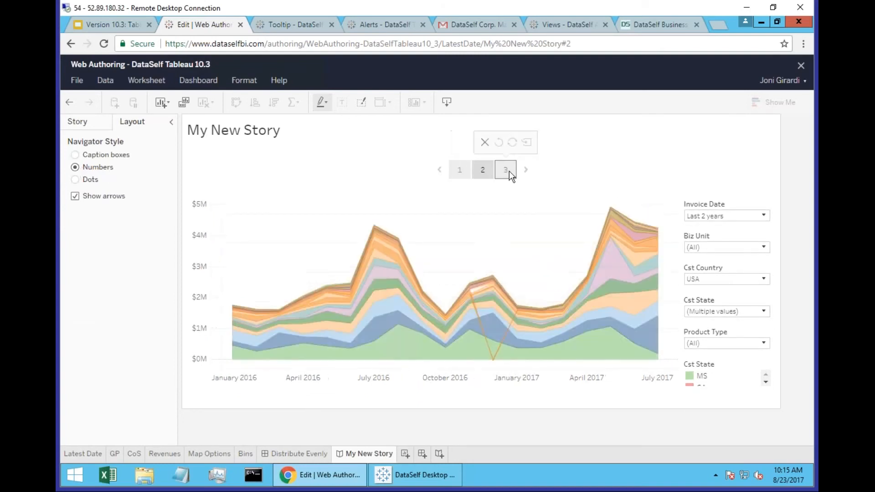
pyautogui.click(505, 169)
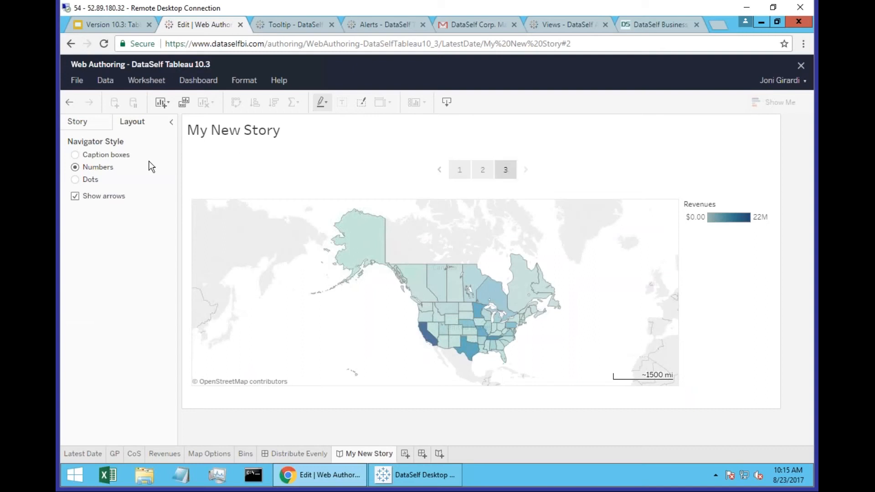
pyautogui.moveTo(75, 179)
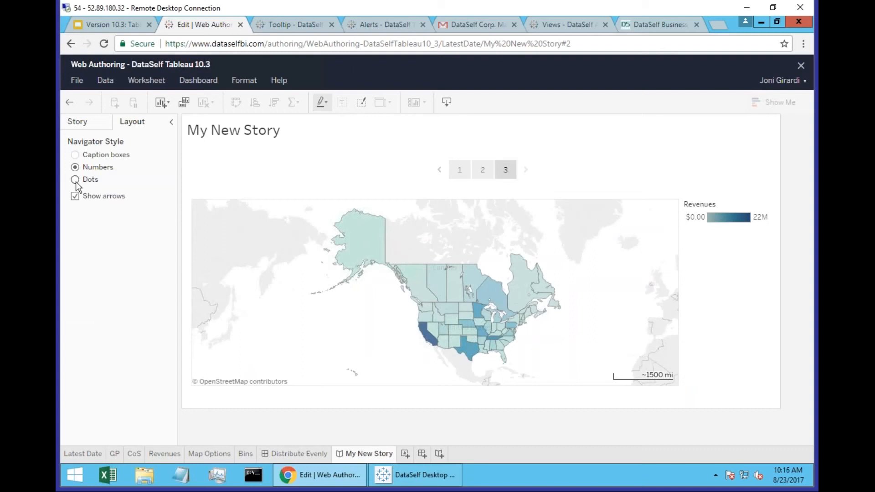
pyautogui.click(75, 179)
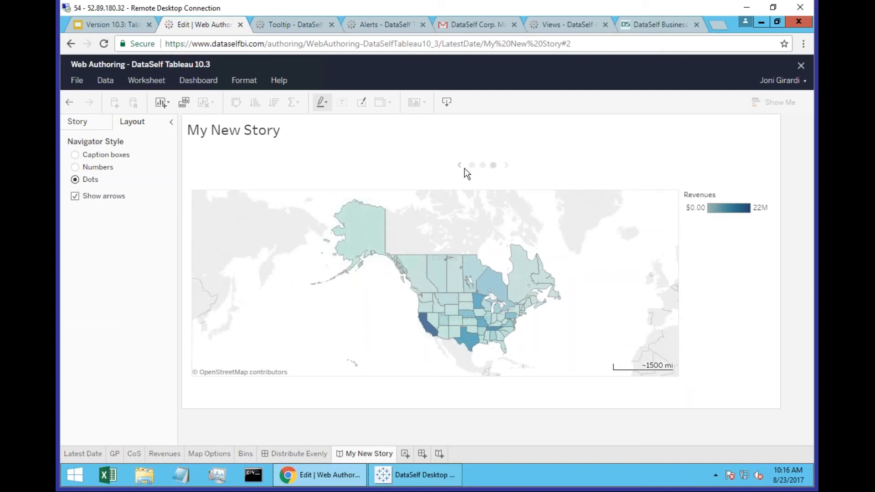
pyautogui.moveTo(472, 165)
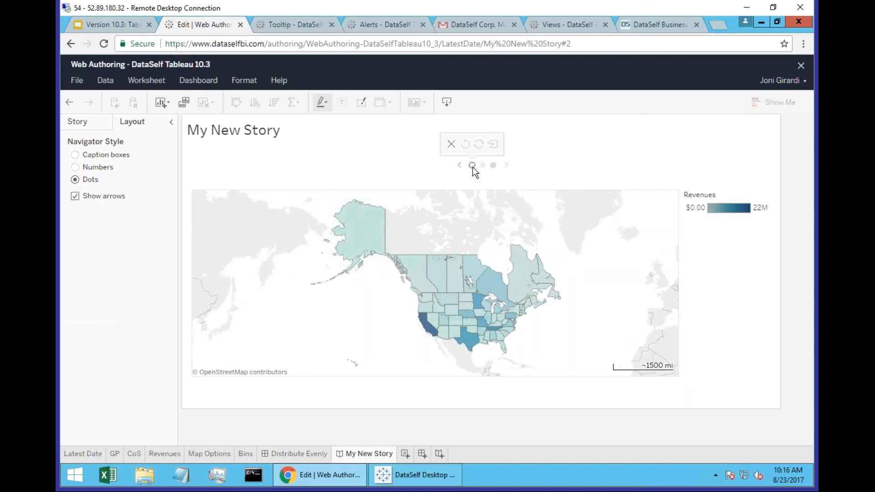
# Test the dots navigation, then return to the story list and presentation slides
pyautogui.click(493, 165)
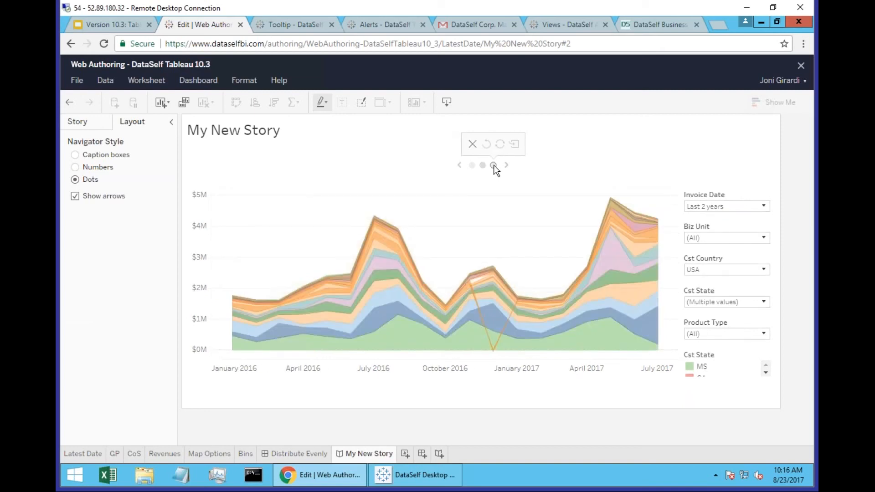
pyautogui.click(493, 165)
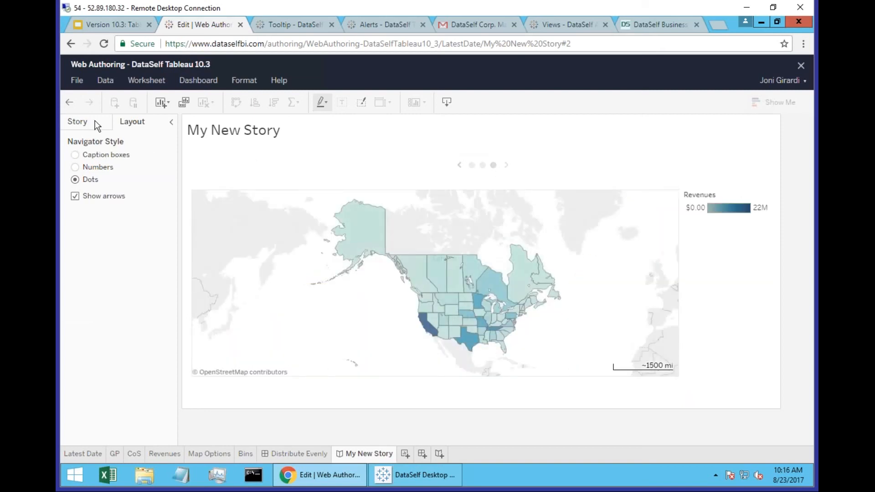
pyautogui.click(77, 122)
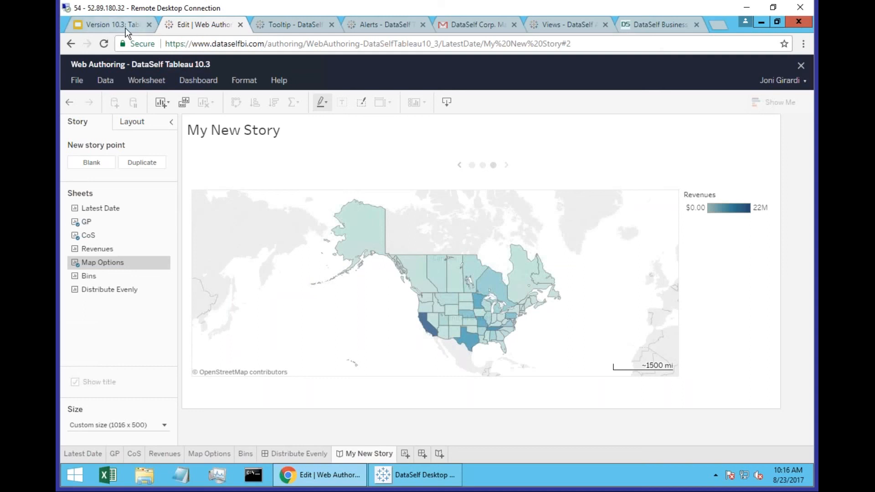
pyautogui.click(106, 24)
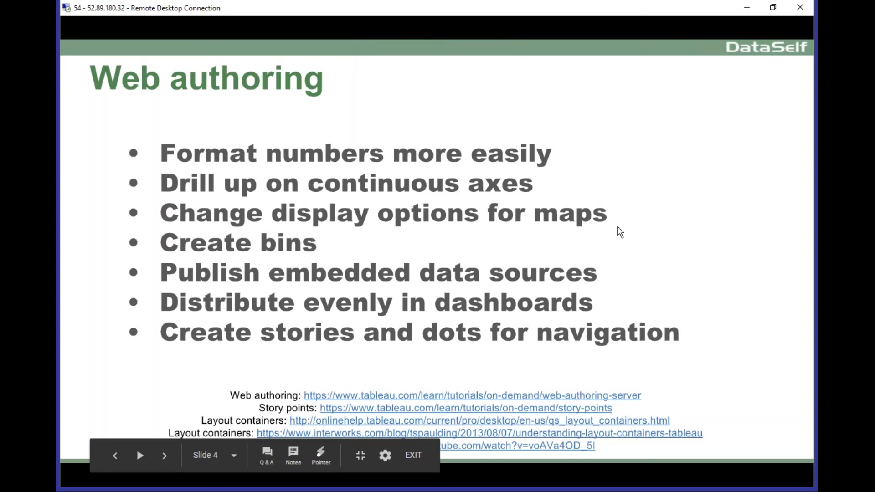
pyautogui.moveTo(456, 402)
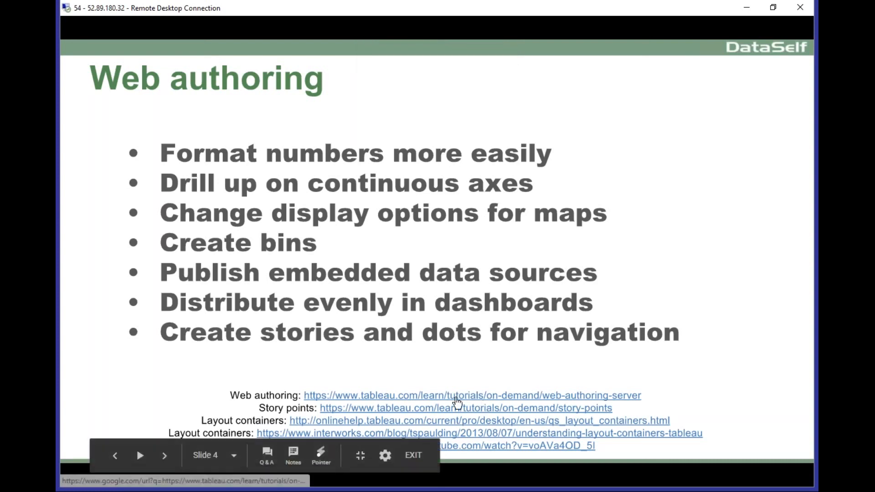
pyautogui.moveTo(512, 437)
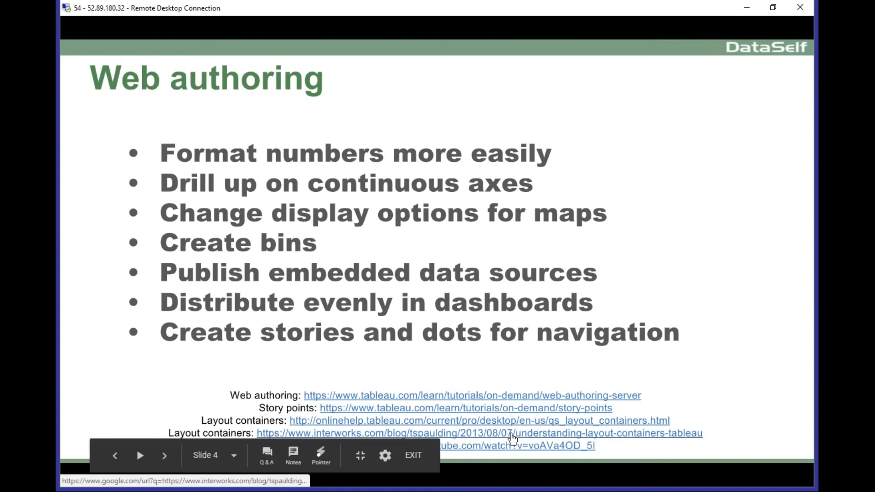